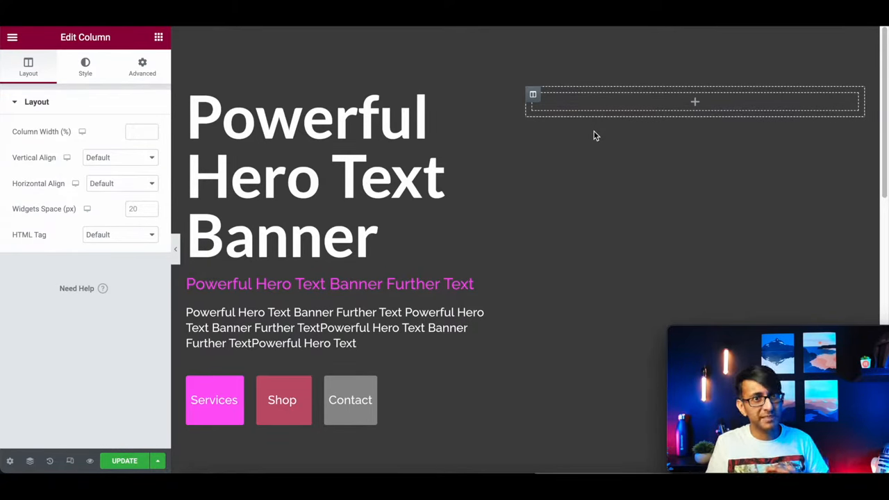
{"action": "mouse_move", "coordinate": [368, 73]}
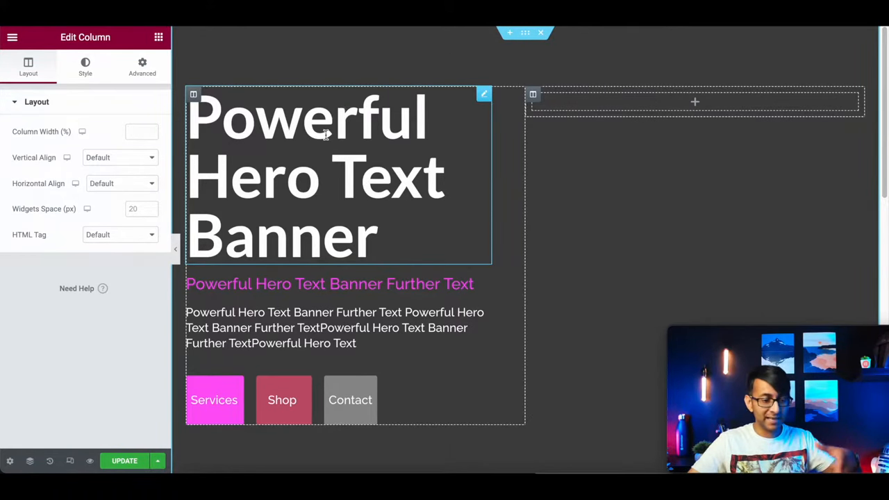
{"action": "mouse_move", "coordinate": [496, 134]}
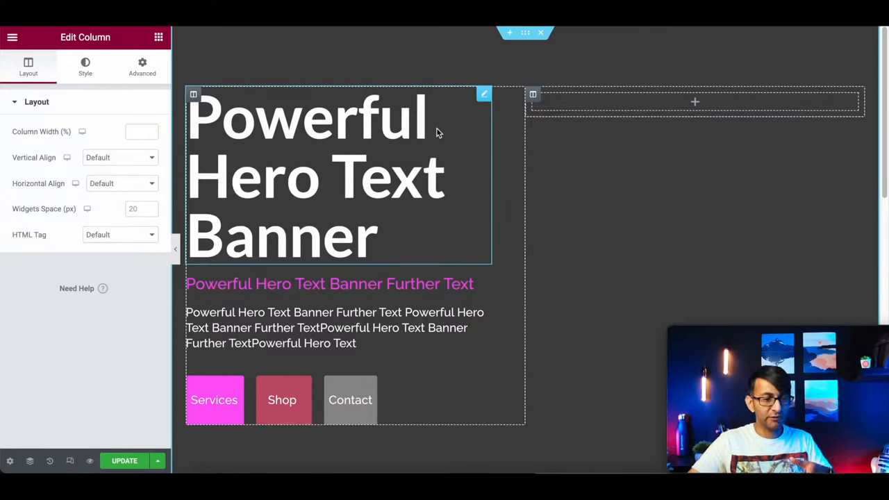
- Restore the editing panel and add an Inner Section above the hero heading
{"action": "left_click", "coordinate": [141, 67]}
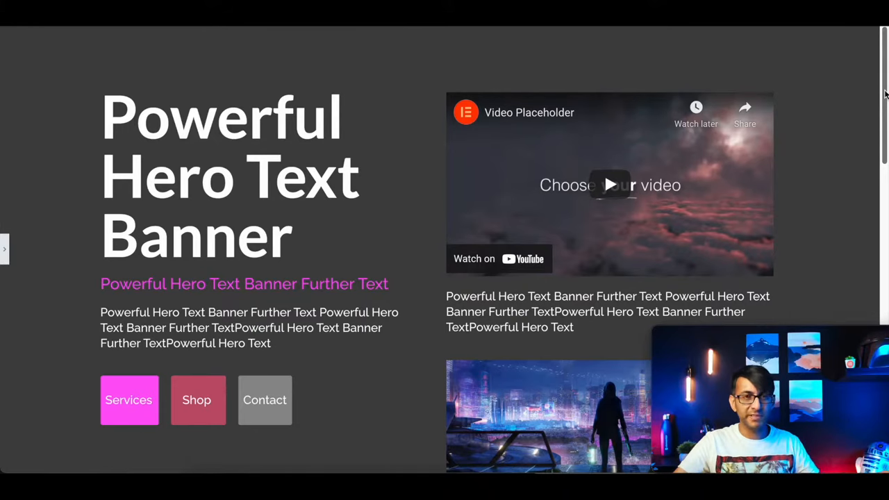
{"action": "scroll", "scroll_direction": "down", "scroll_amount": 3}
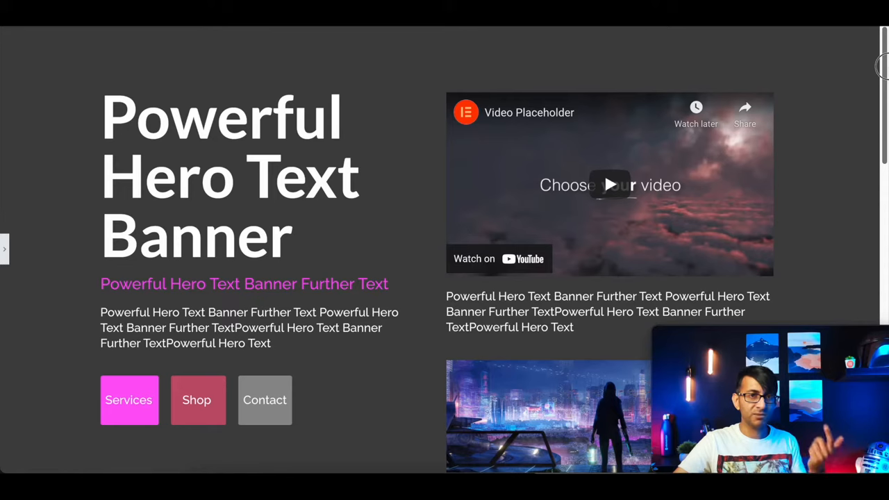
{"action": "scroll", "scroll_direction": "down", "scroll_amount": 3}
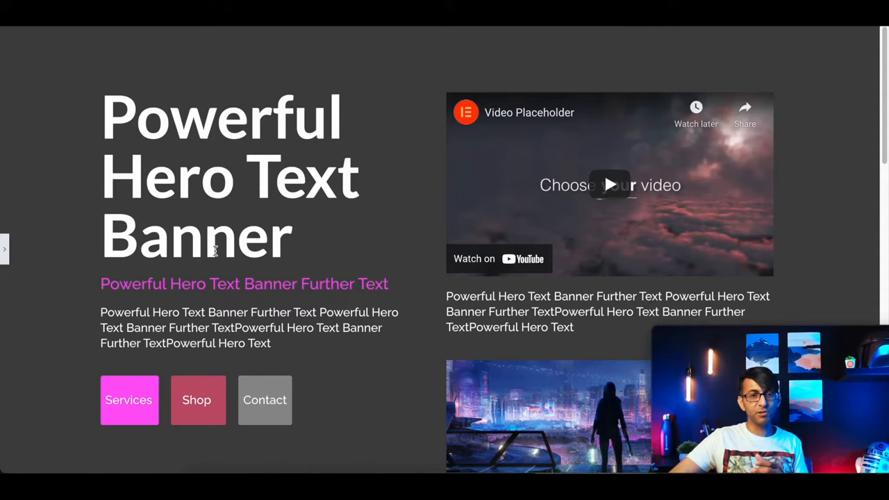
{"action": "mouse_move", "coordinate": [555, 193]}
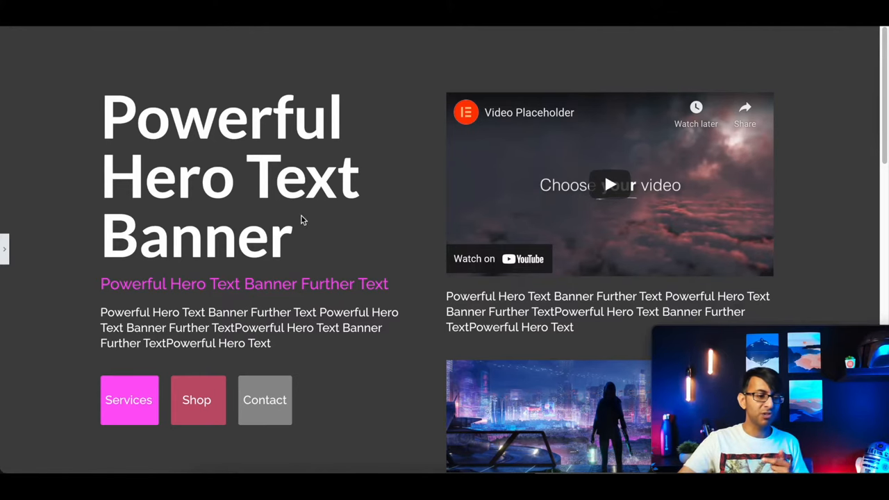
{"action": "scroll", "scroll_direction": "down", "scroll_amount": 3}
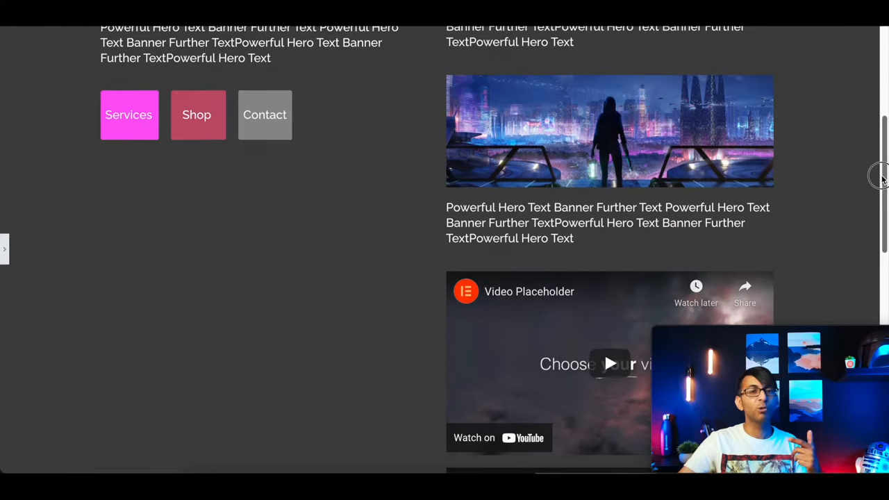
{"action": "scroll", "scroll_direction": "down", "scroll_amount": 3}
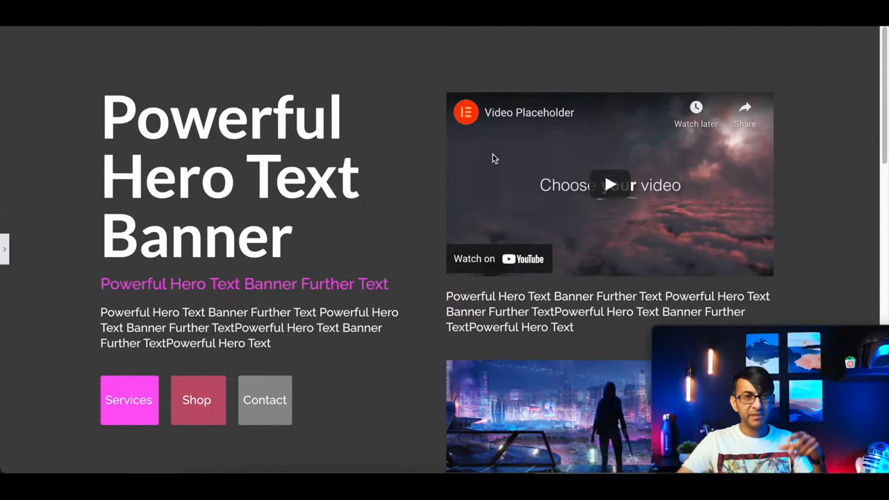
{"action": "mouse_move", "coordinate": [6, 249]}
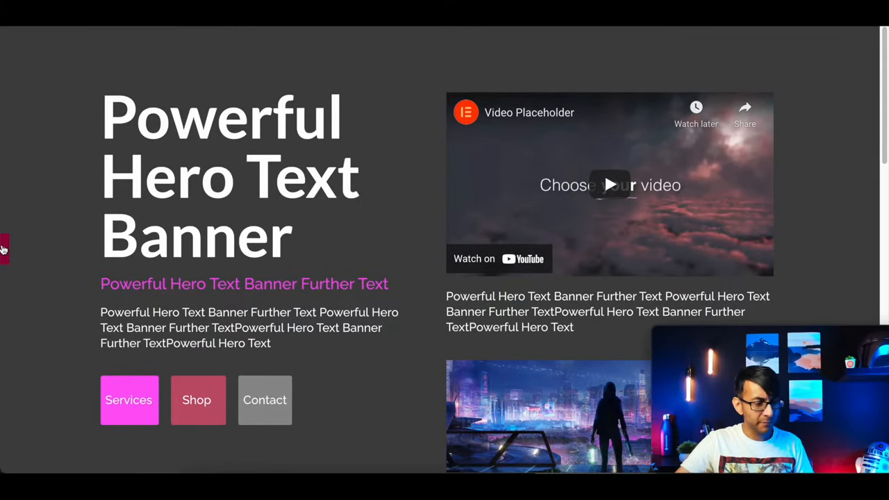
{"action": "left_click", "coordinate": [229, 174]}
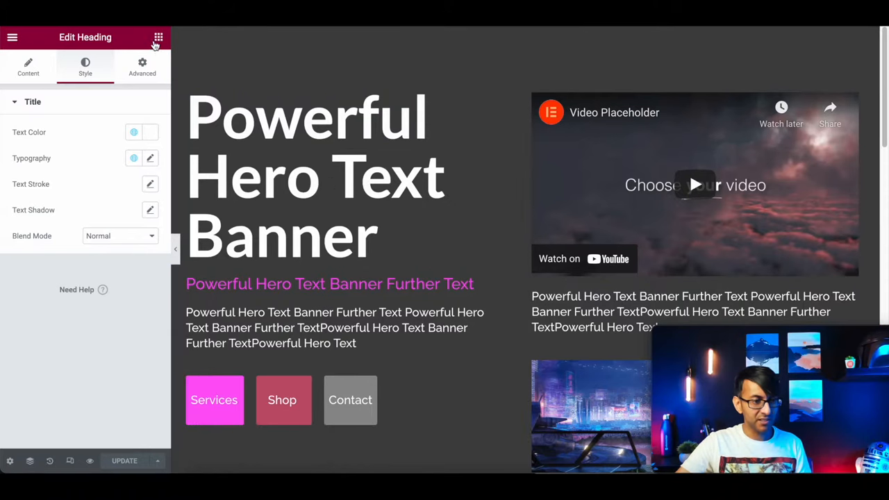
{"action": "left_click", "coordinate": [157, 37]}
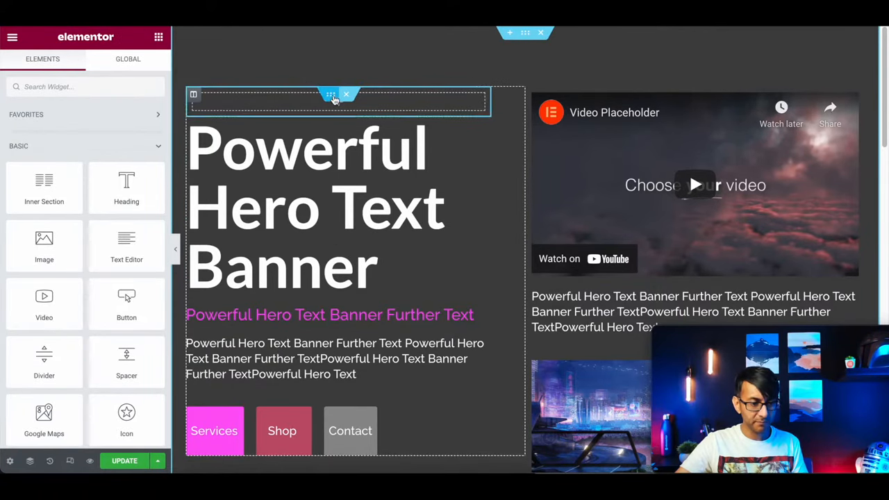
- Set the new inner section's Columns Gap in its Layout settings
{"action": "left_click", "coordinate": [331, 95]}
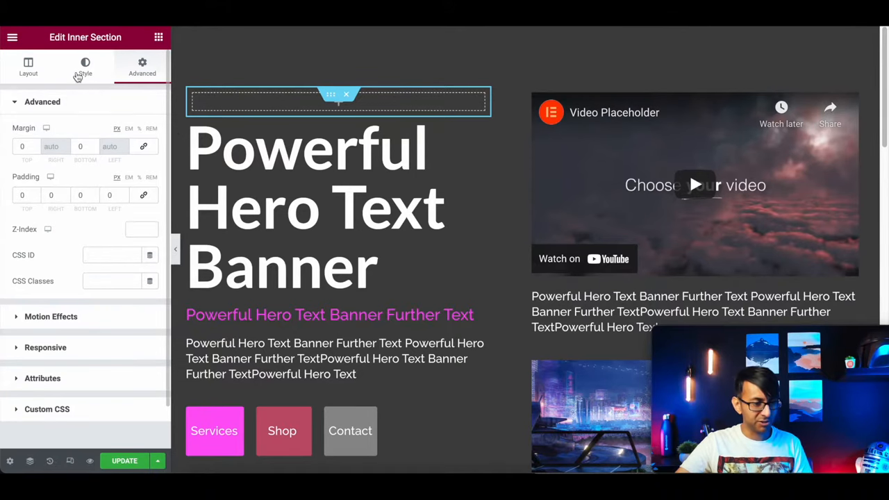
{"action": "left_click", "coordinate": [28, 66]}
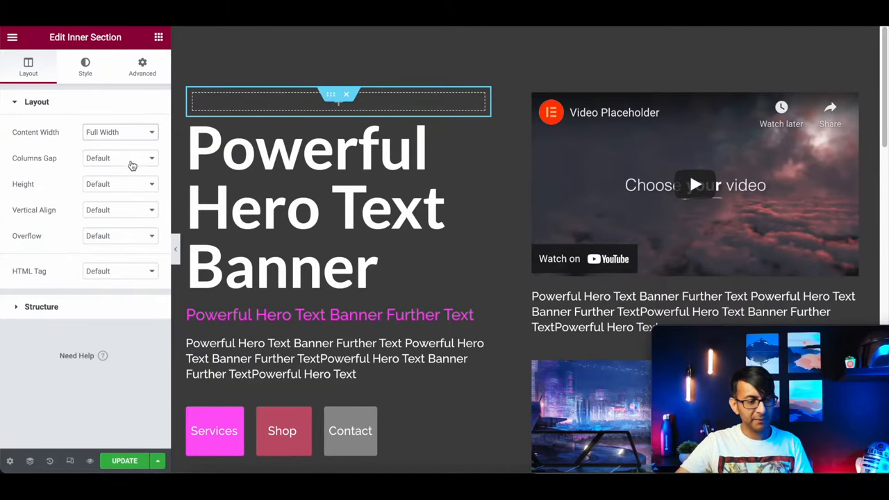
{"action": "left_click", "coordinate": [121, 157]}
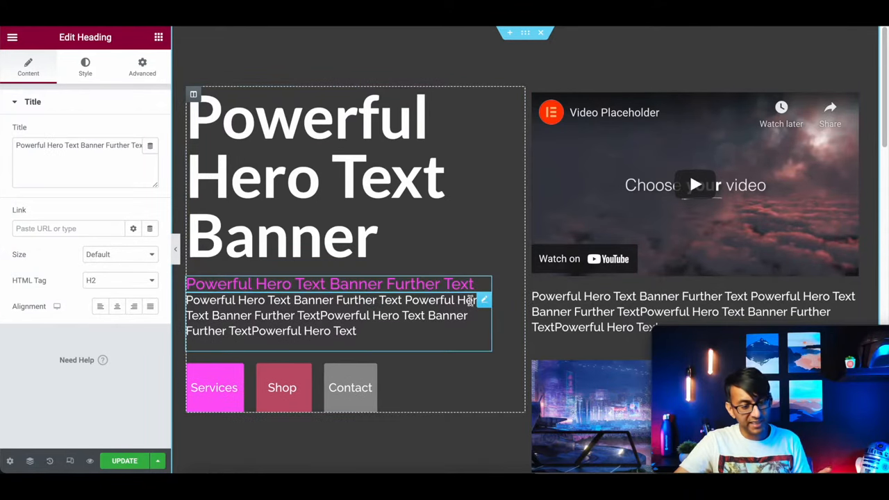
- Drag the heading, subheading, text editor and Services/Shop/Contact buttons into the inner section
{"action": "left_click", "coordinate": [496, 305]}
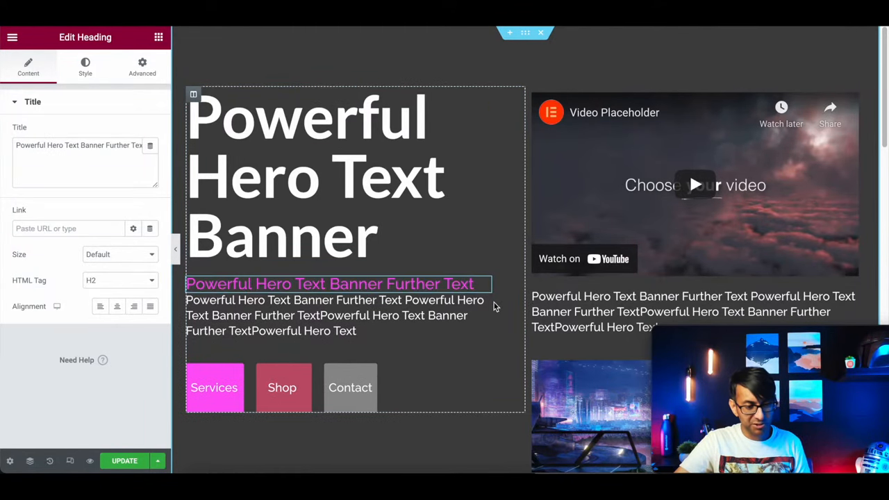
{"action": "left_click", "coordinate": [350, 388]}
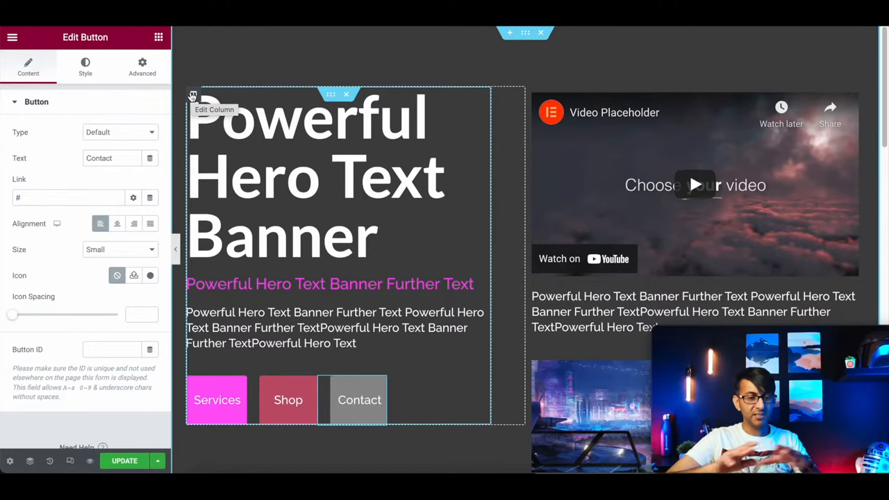
{"action": "scroll", "scroll_direction": "down", "scroll_amount": 3}
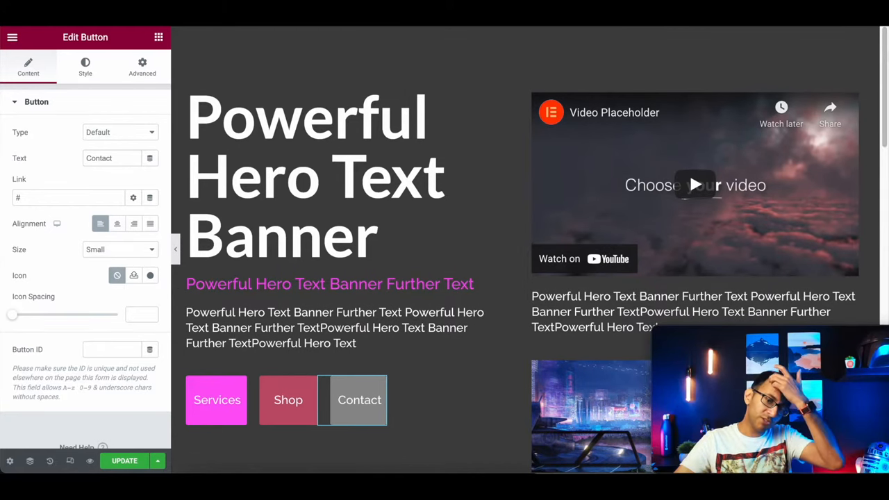
{"action": "left_click", "coordinate": [331, 95]}
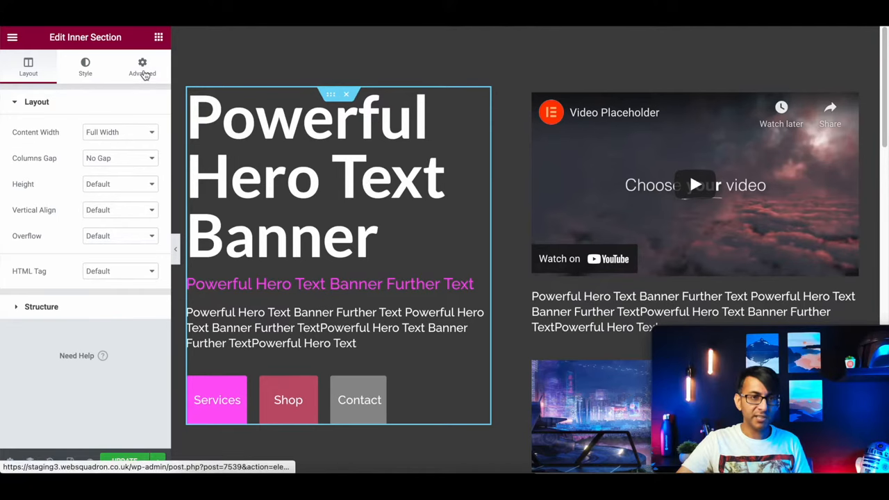
{"action": "left_click", "coordinate": [143, 66]}
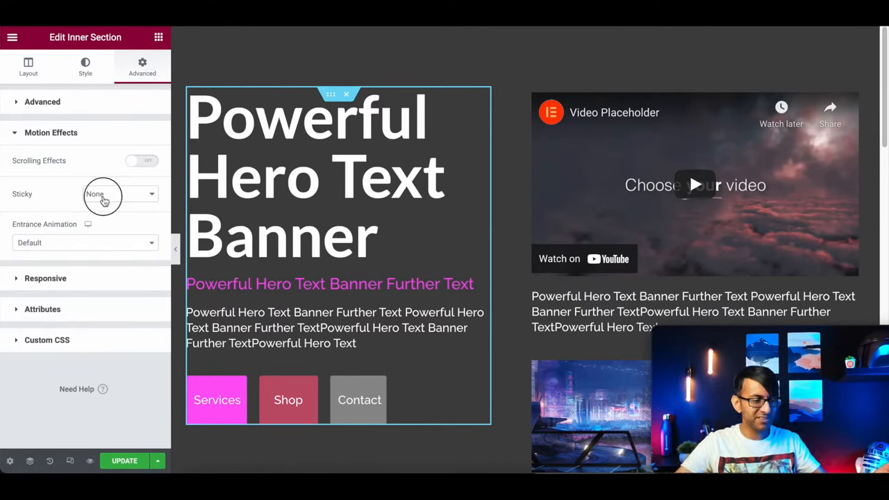
{"action": "left_click", "coordinate": [118, 194]}
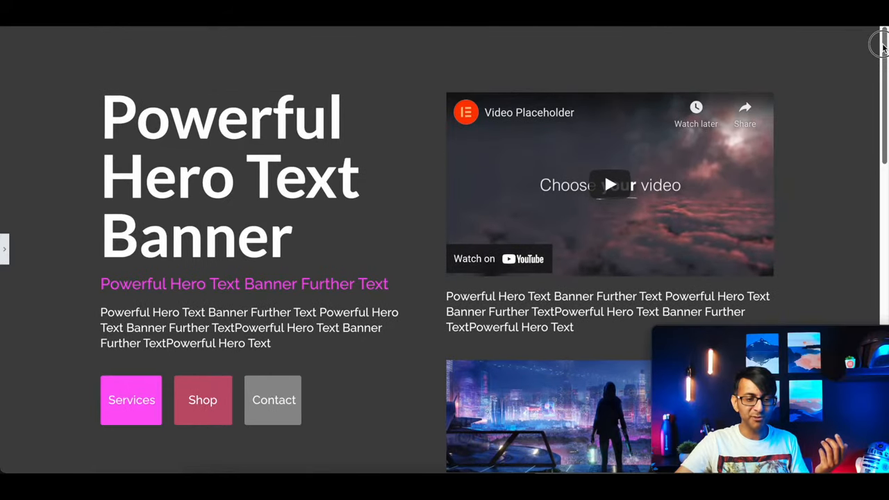
{"action": "scroll", "scroll_direction": "down", "scroll_amount": 3}
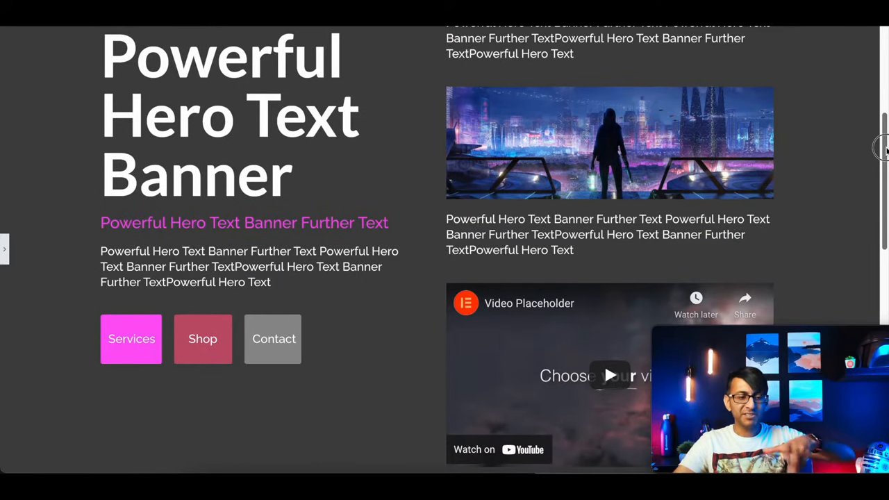
{"action": "scroll", "scroll_direction": "down", "scroll_amount": 3}
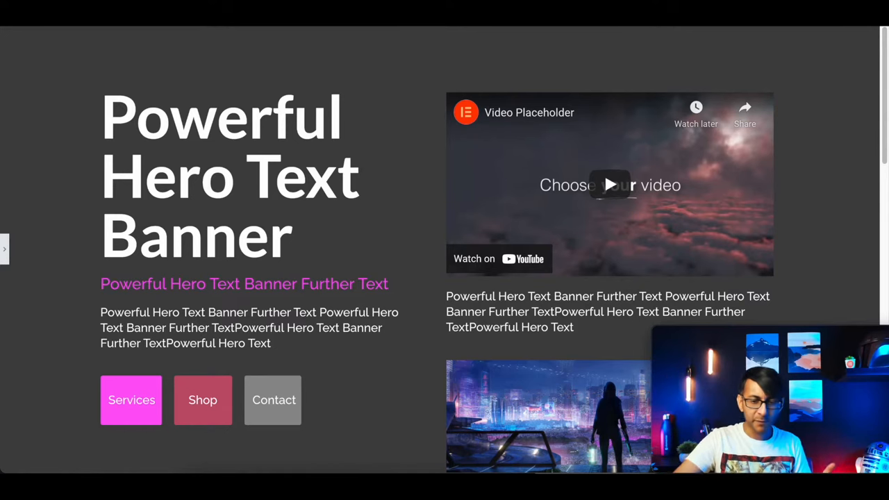
{"action": "scroll", "scroll_direction": "down", "scroll_amount": 3}
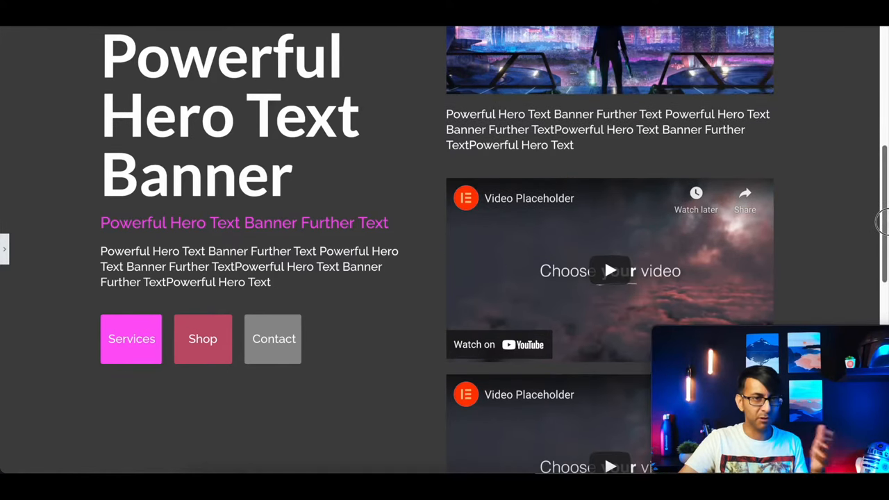
{"action": "scroll", "scroll_direction": "up", "scroll_amount": 3}
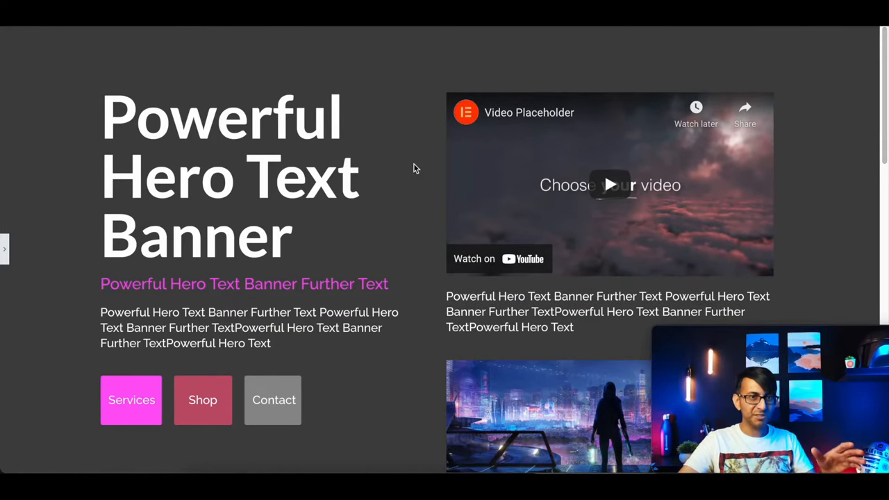
{"action": "mouse_move", "coordinate": [404, 168]}
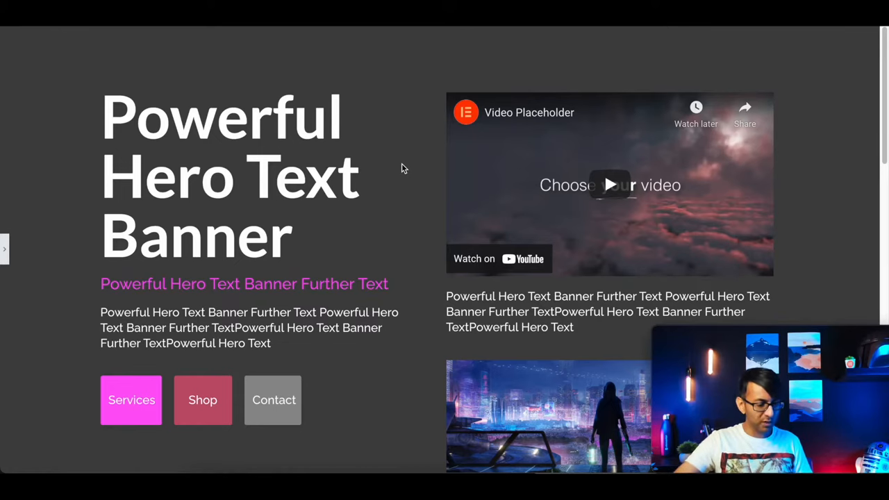
{"action": "mouse_move", "coordinate": [229, 101]}
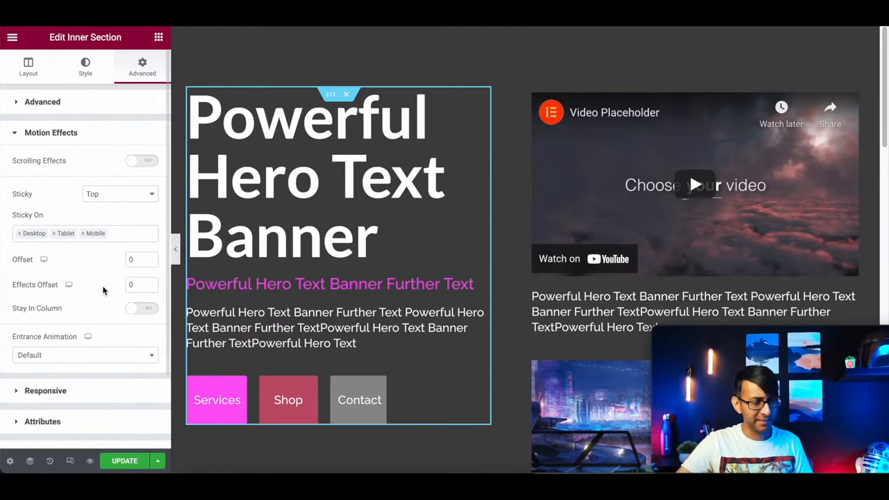
- Give the outer hero section 100 px top and bottom padding and z-index 99
{"action": "type", "text": "100"}
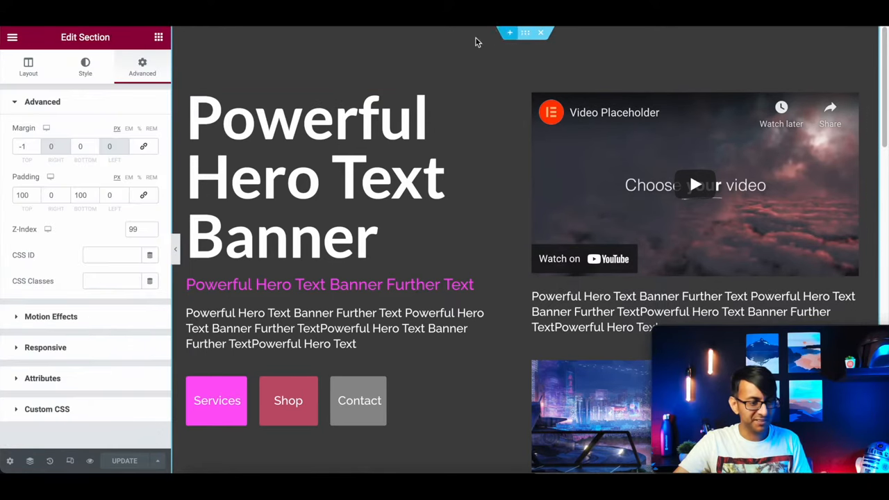
{"action": "left_click", "coordinate": [23, 195]}
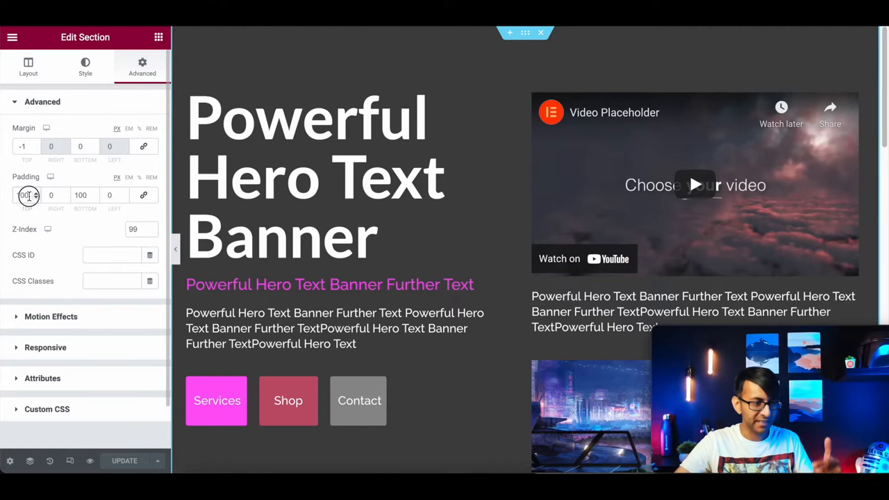
{"action": "left_click", "coordinate": [27, 195]}
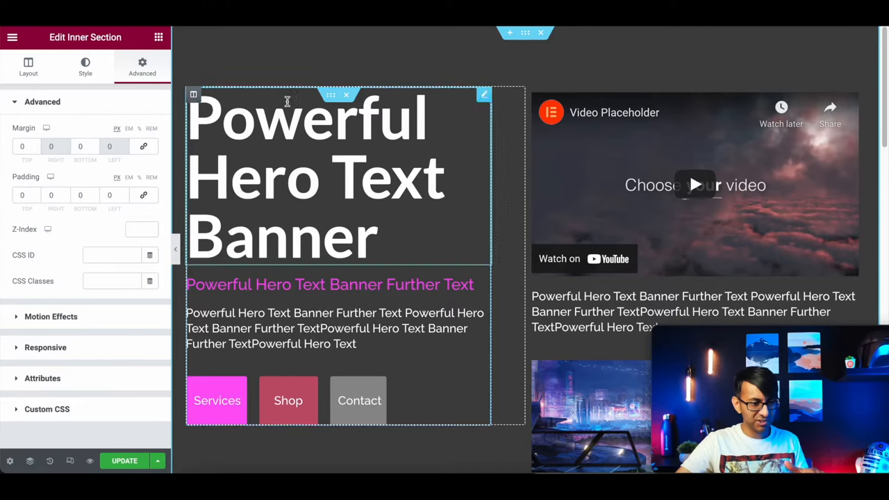
{"action": "left_click", "coordinate": [50, 132]}
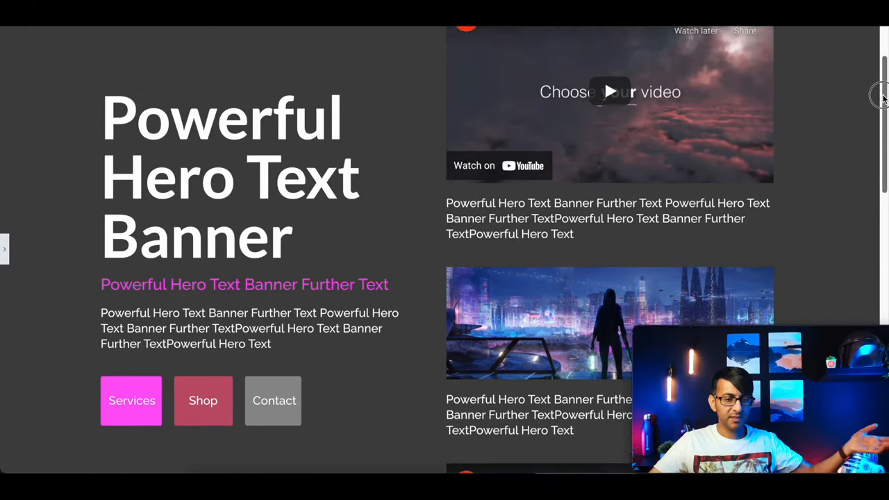
{"action": "scroll", "scroll_direction": "down", "scroll_amount": 3}
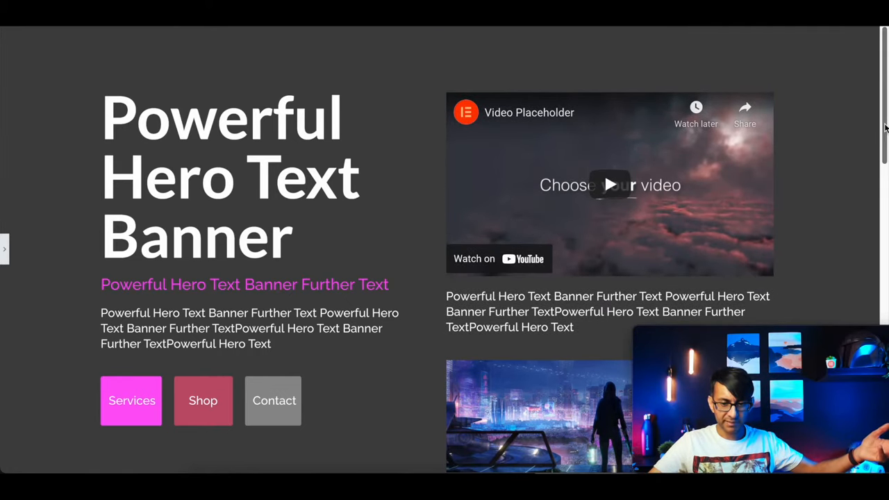
{"action": "scroll", "scroll_direction": "down", "scroll_amount": 3}
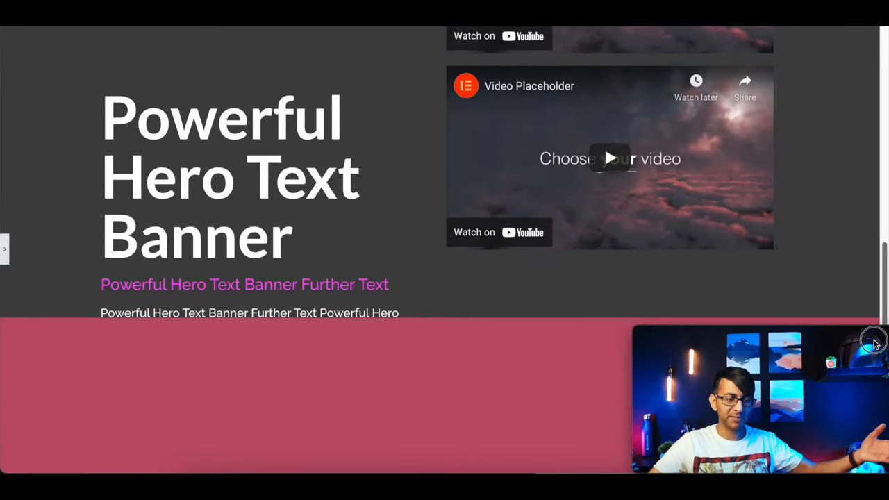
{"action": "scroll", "scroll_direction": "down", "scroll_amount": 3}
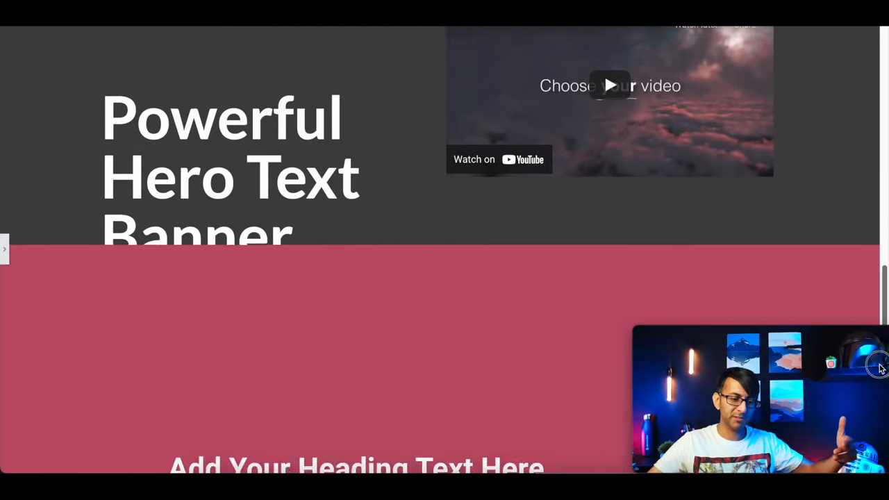
{"action": "scroll", "scroll_direction": "down", "scroll_amount": 3}
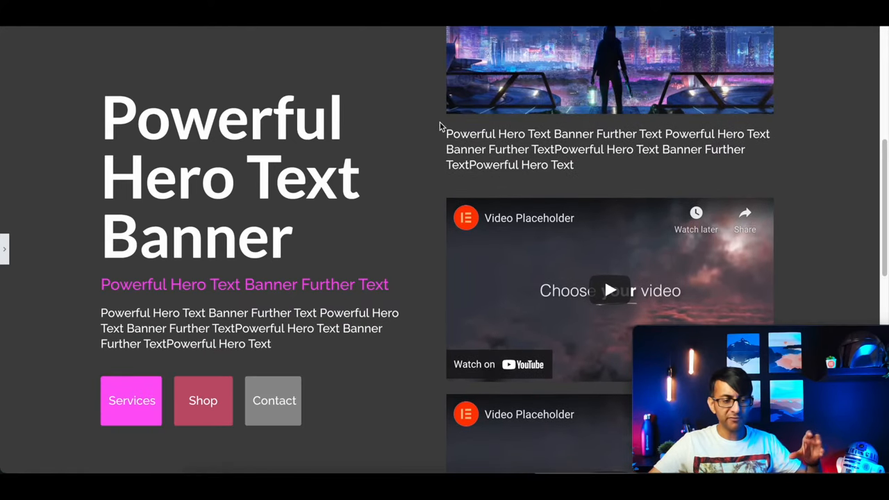
{"action": "mouse_move", "coordinate": [379, 123]}
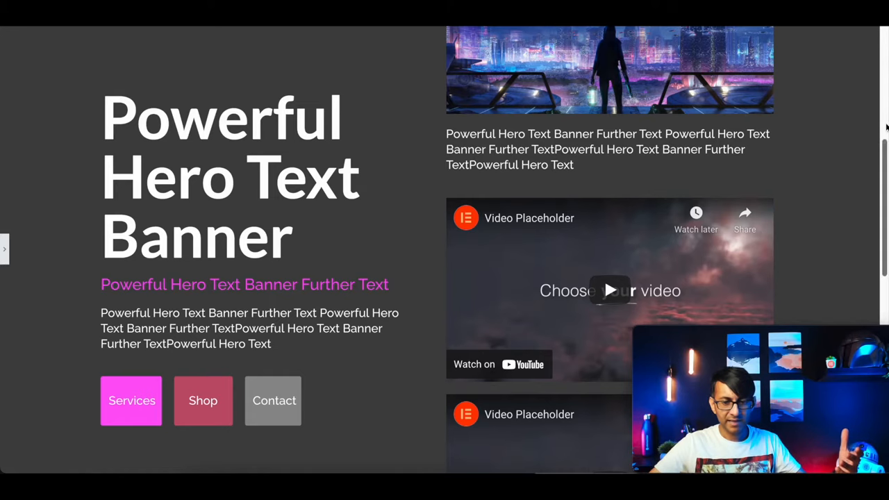
{"action": "scroll", "scroll_direction": "down", "scroll_amount": 3}
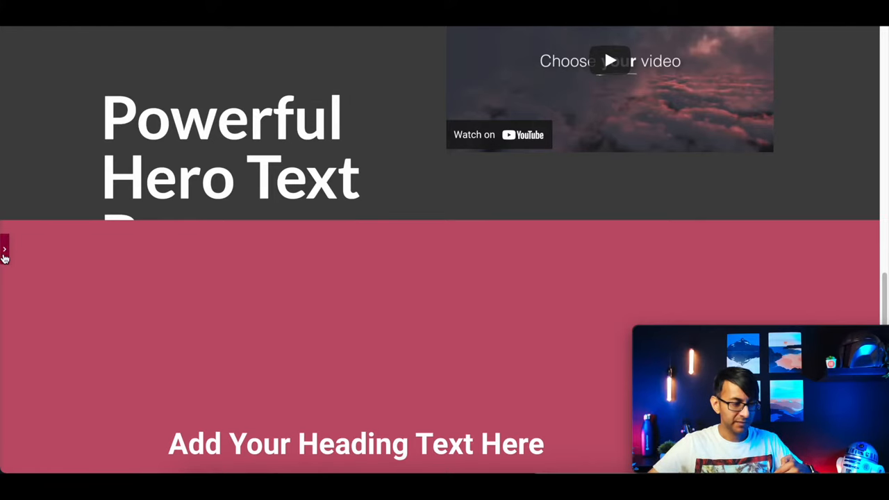
- Restore the editing panel and set the pink section's z-index to 11
{"action": "left_click", "coordinate": [5, 248]}
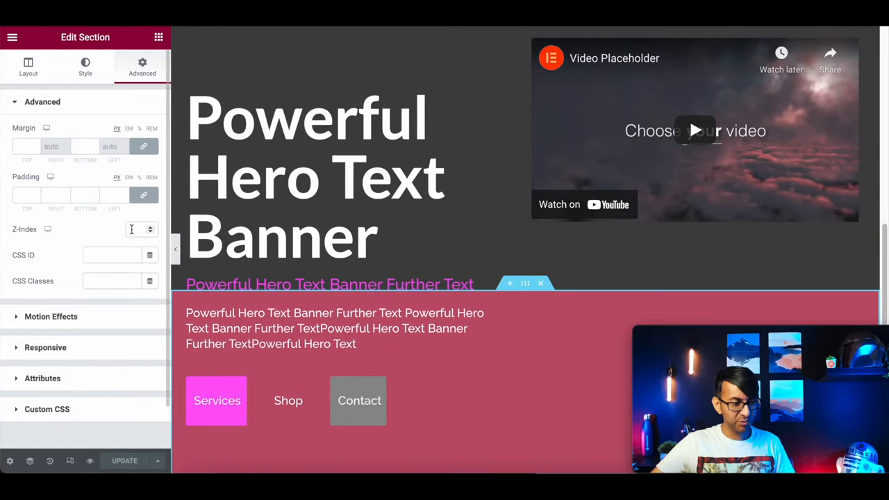
{"action": "type", "text": "11"}
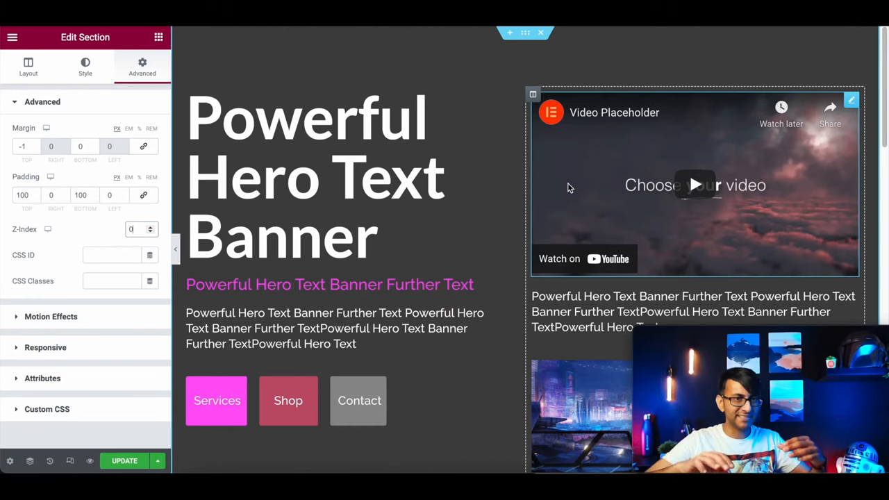
{"action": "mouse_move", "coordinate": [857, 186]}
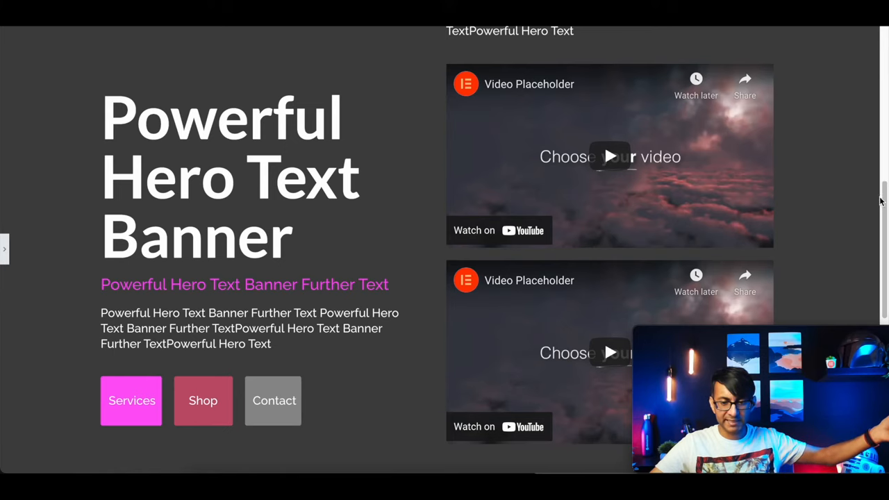
{"action": "scroll", "scroll_direction": "down", "scroll_amount": 3}
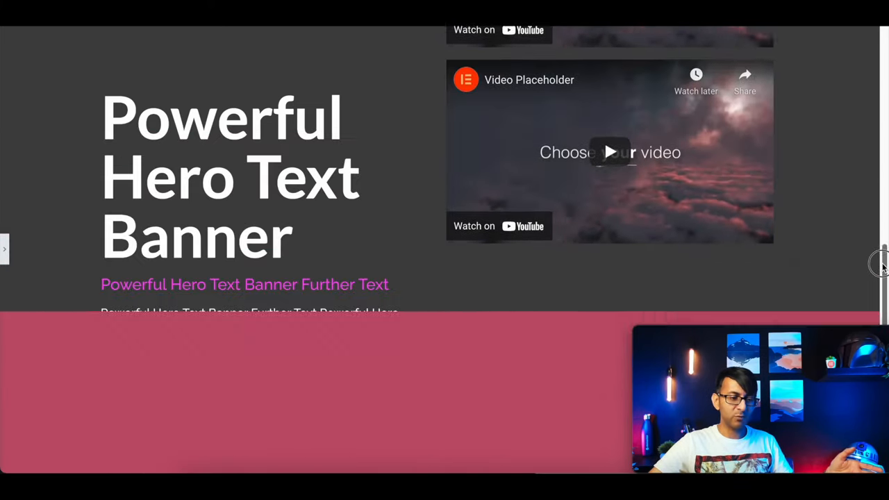
{"action": "scroll", "scroll_direction": "down", "scroll_amount": 3}
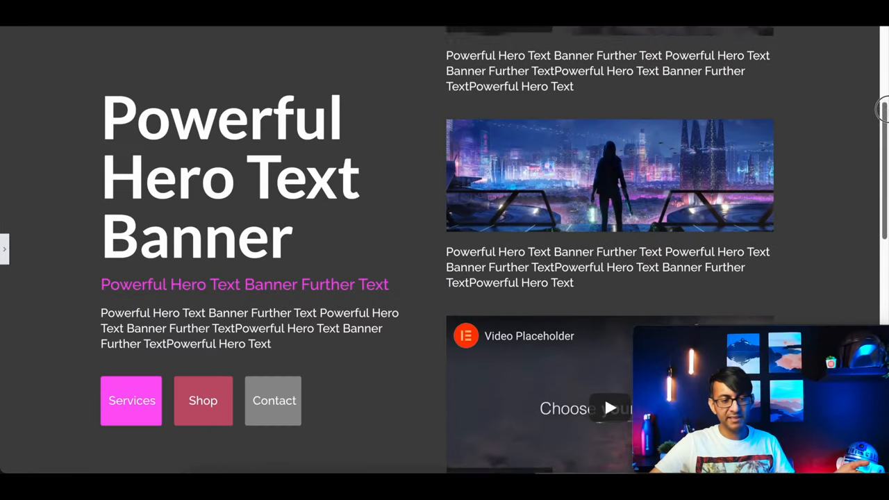